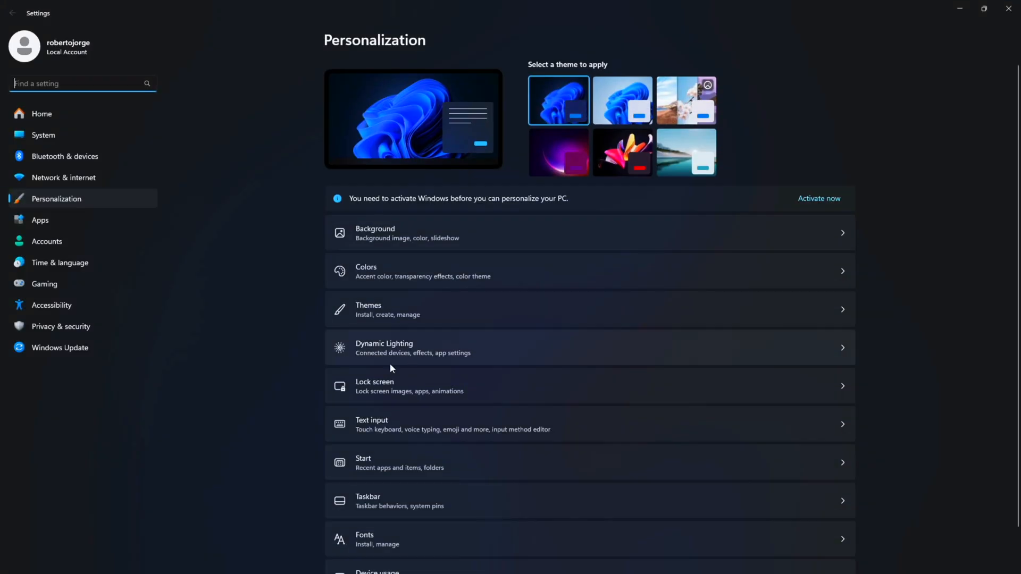
Open Personalization > Themes, where the 'You need to activate Windows' banner appears
left_click(368, 309)
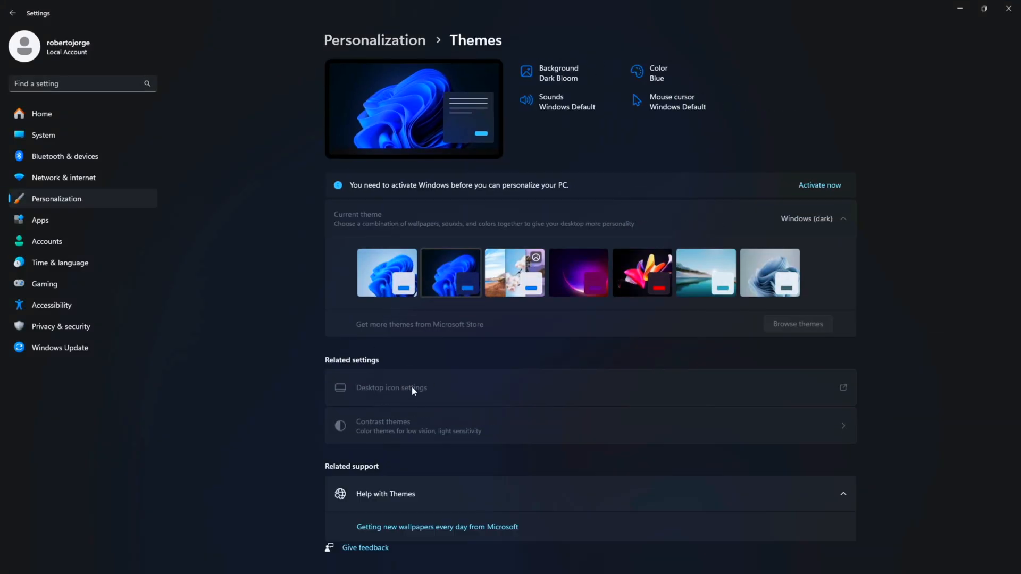
mouse_move(388, 190)
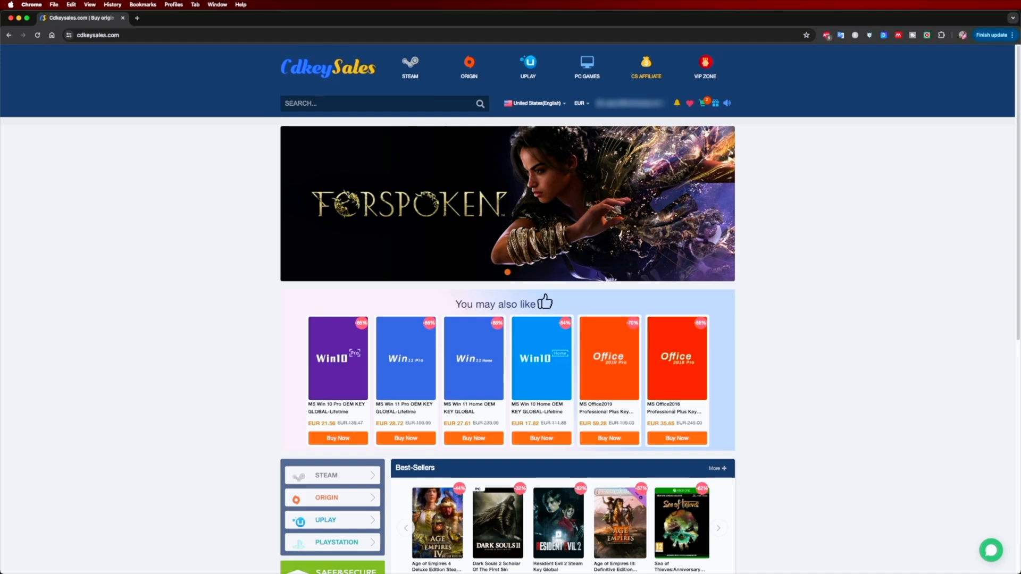
Order the MS Win 11 Pro OEM key, pay by card, and copy the key
left_click(404, 358)
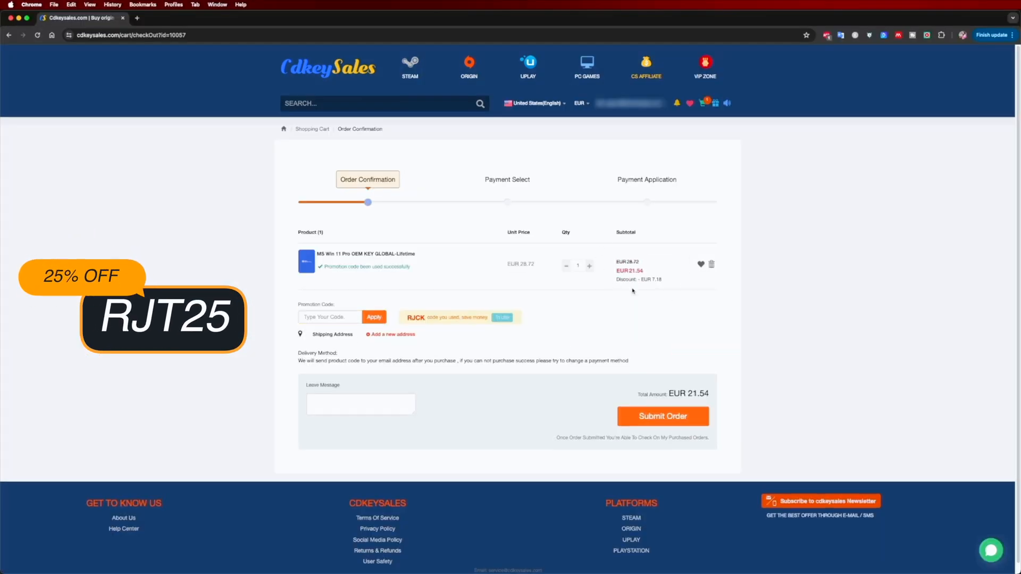
left_click(662, 415)
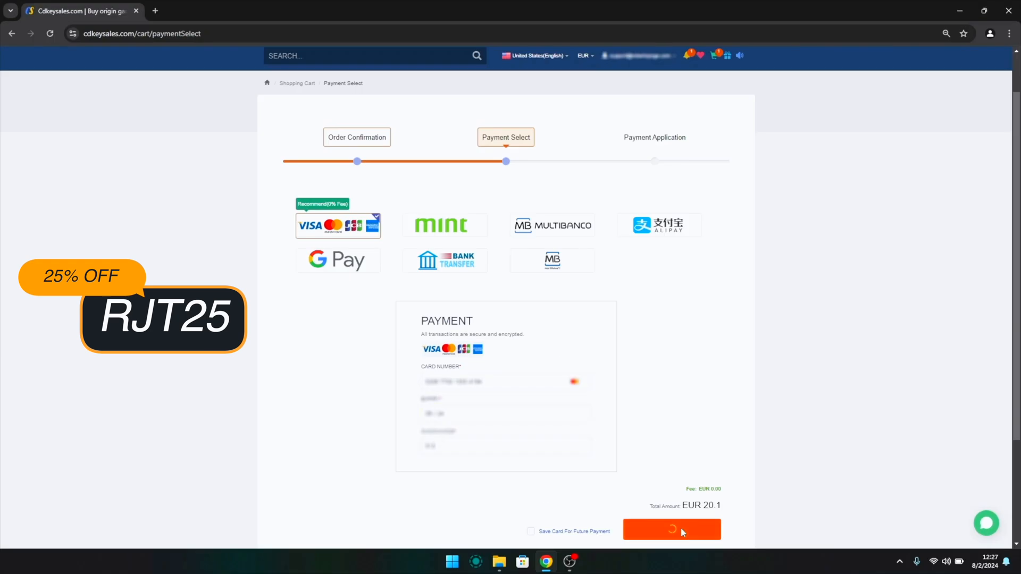
left_click(671, 529)
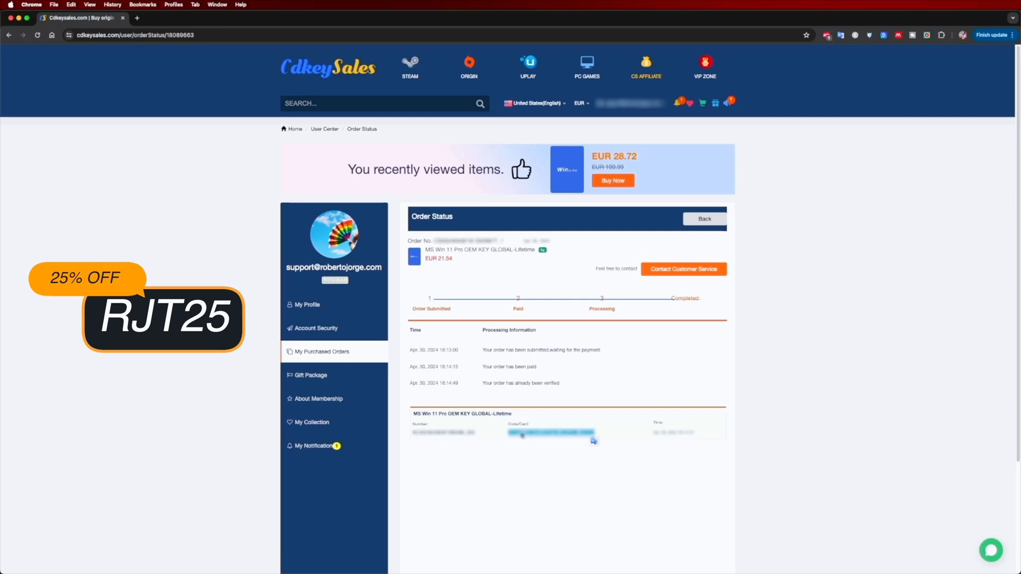
right_click(552, 432)
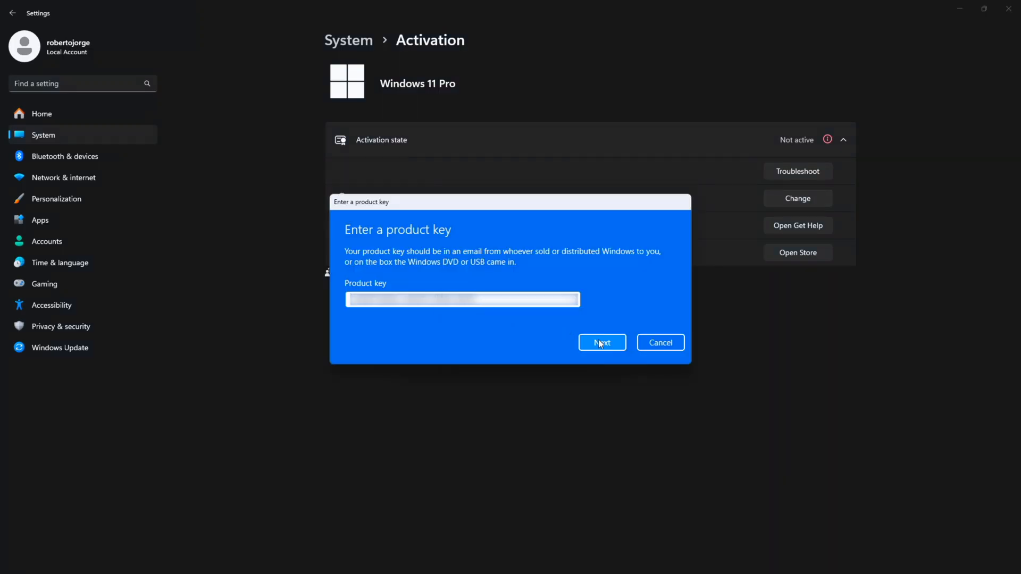
Submit the pasted Windows 11 Pro product key with Next in the Enter a product key dialog
left_click(601, 342)
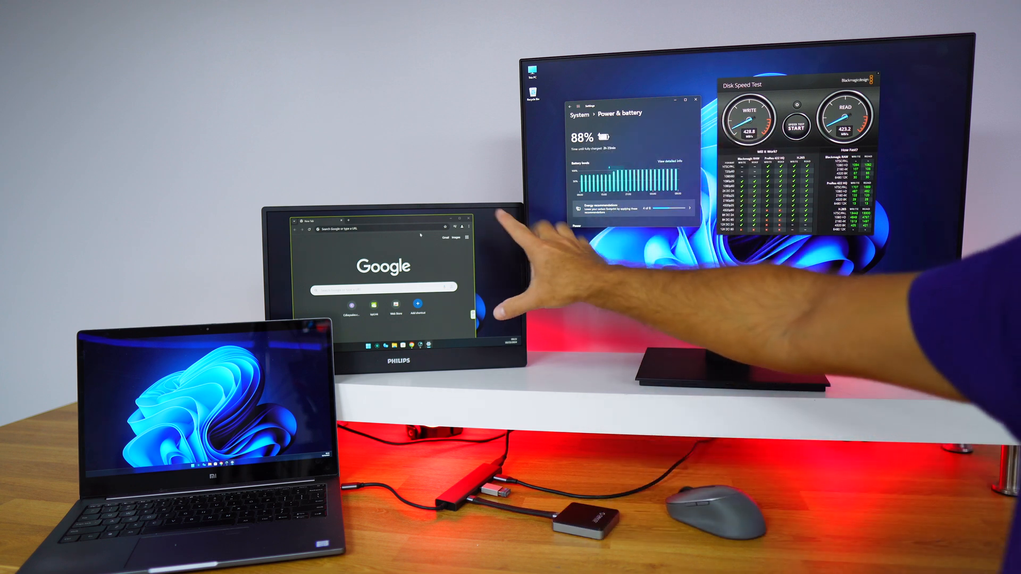
mouse_move(514, 228)
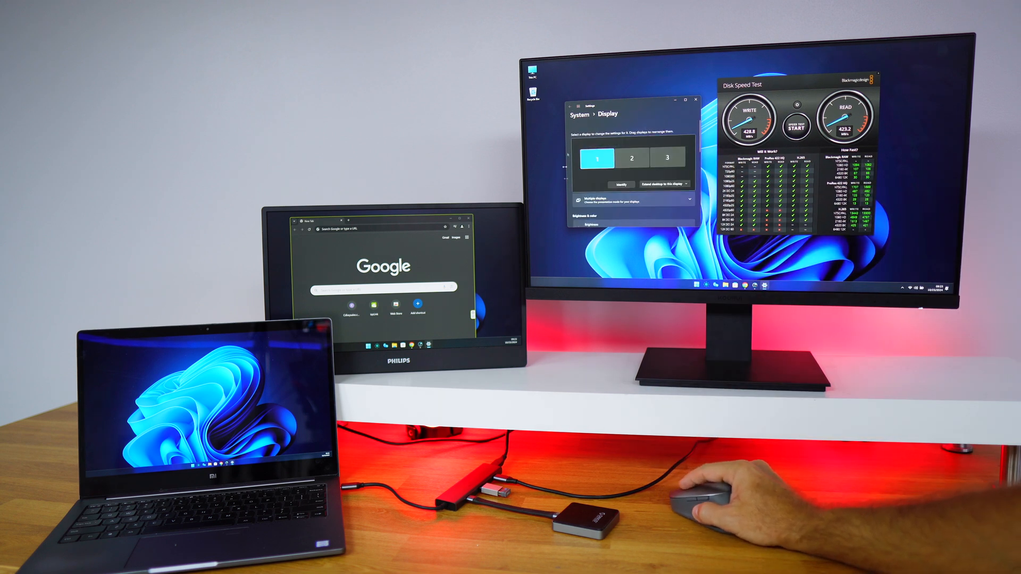
Check displays 1, 2 and 3 in Display settings, each extending the desktop
left_click(619, 185)
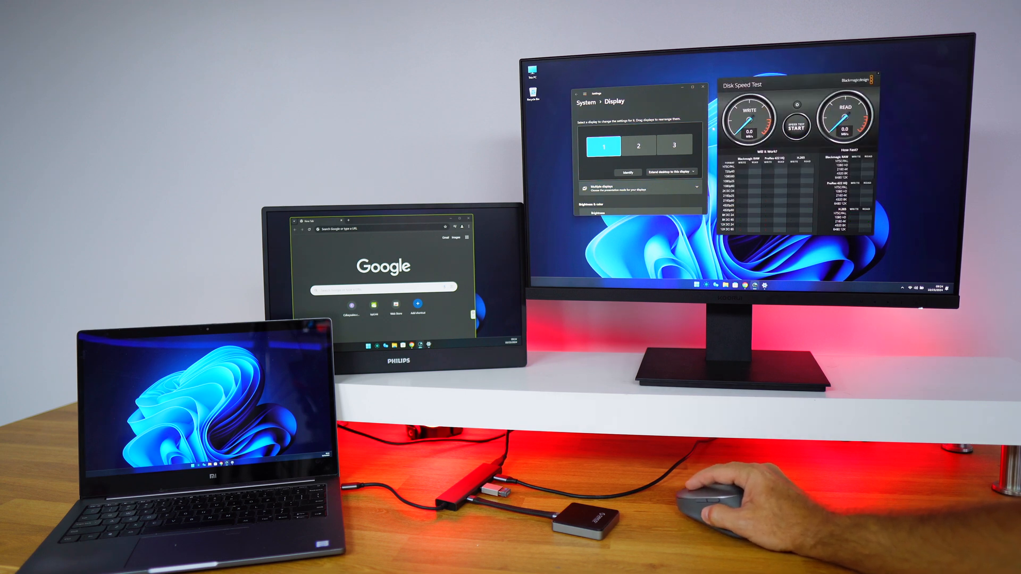
Run Blackmagic Disk Speed Test, reaching about 430 MB/s write and 424 MB/s read
left_click(795, 111)
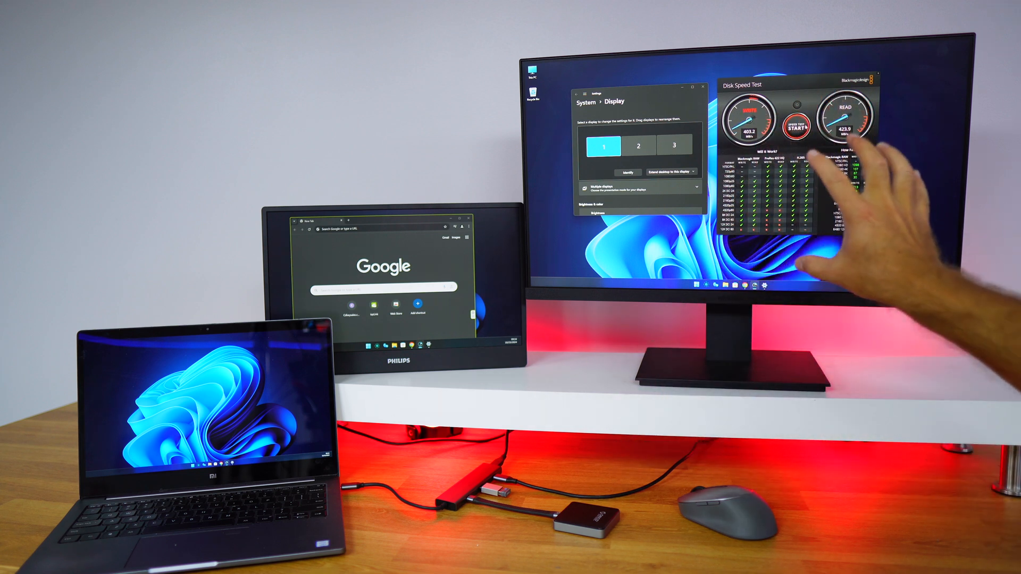
left_click(796, 114)
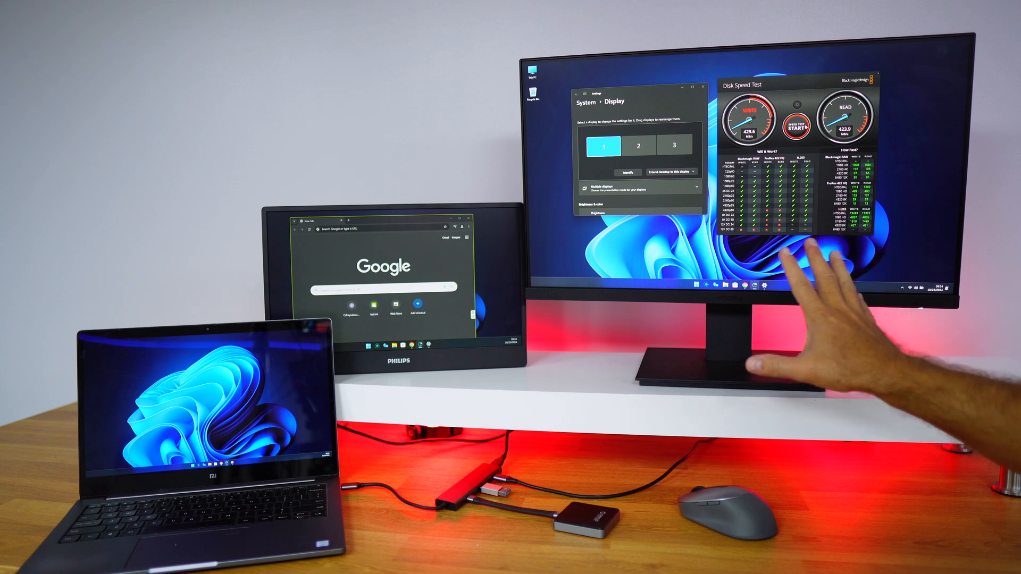